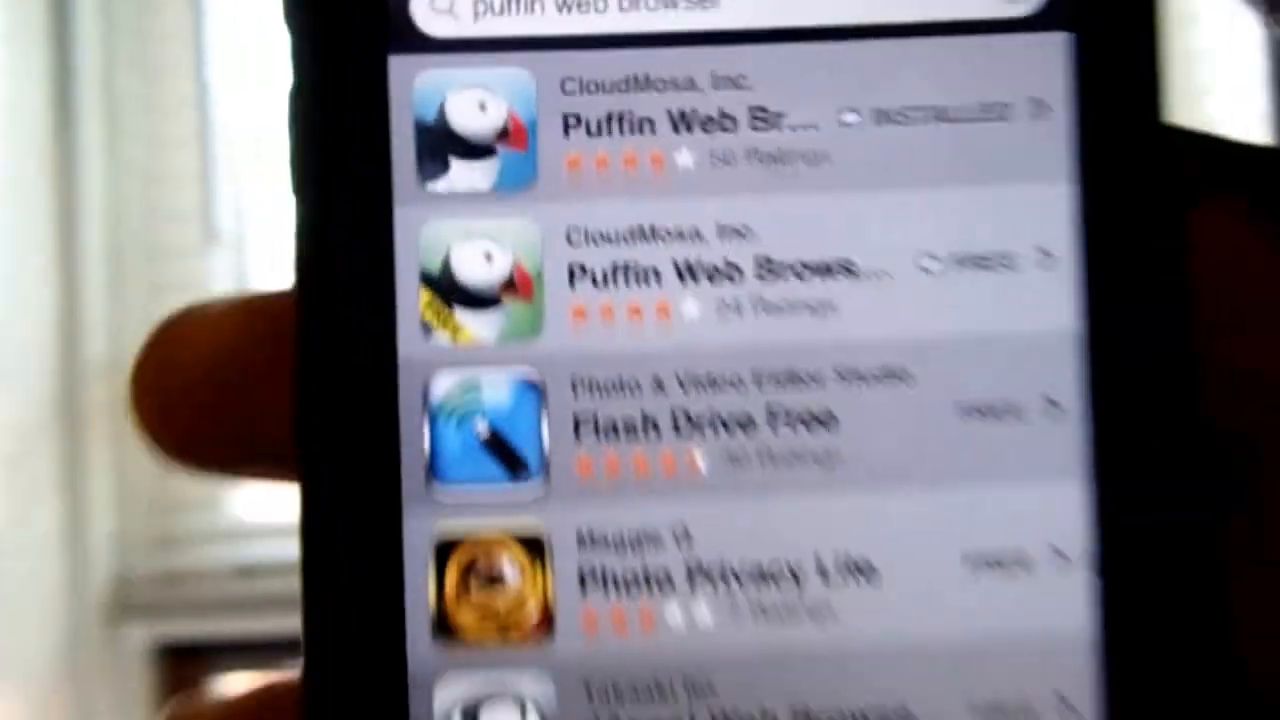
Step: Scroll through the App Store results for 'puffin web browser'
{"action": "scroll", "scroll_direction": "down", "scroll_amount": 3}
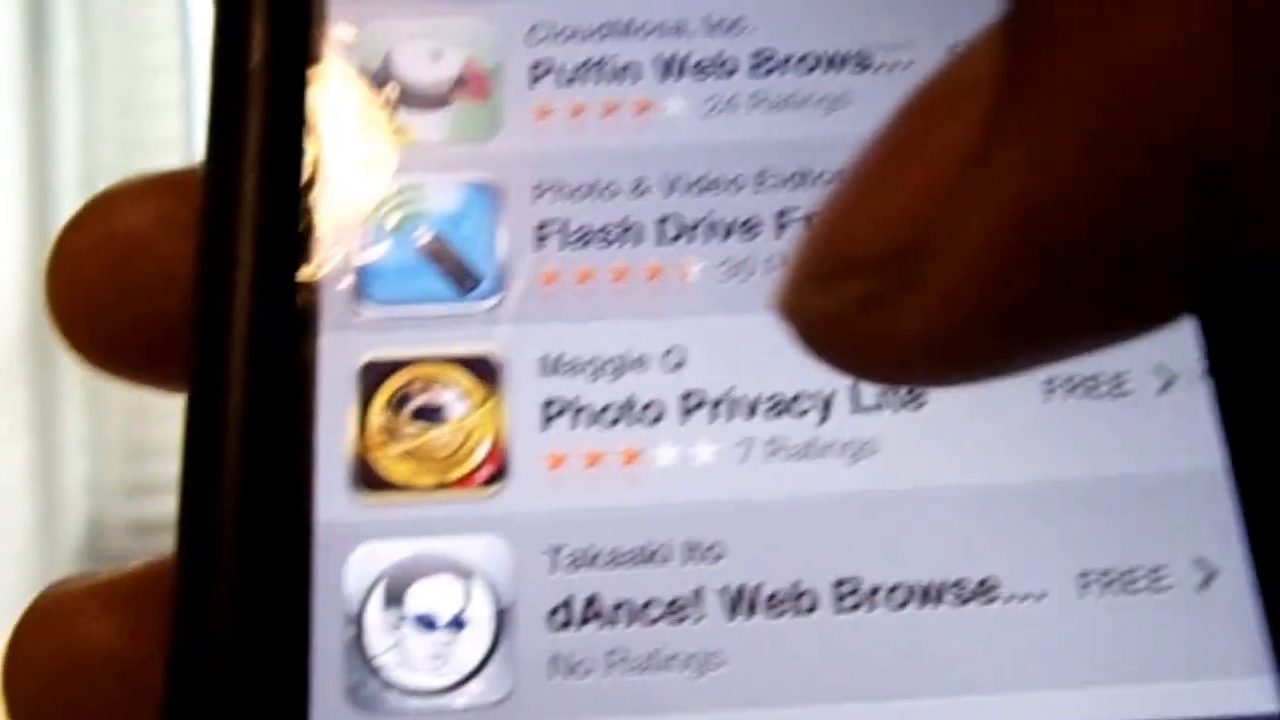
{"action": "left_click", "coordinate": [650, 64]}
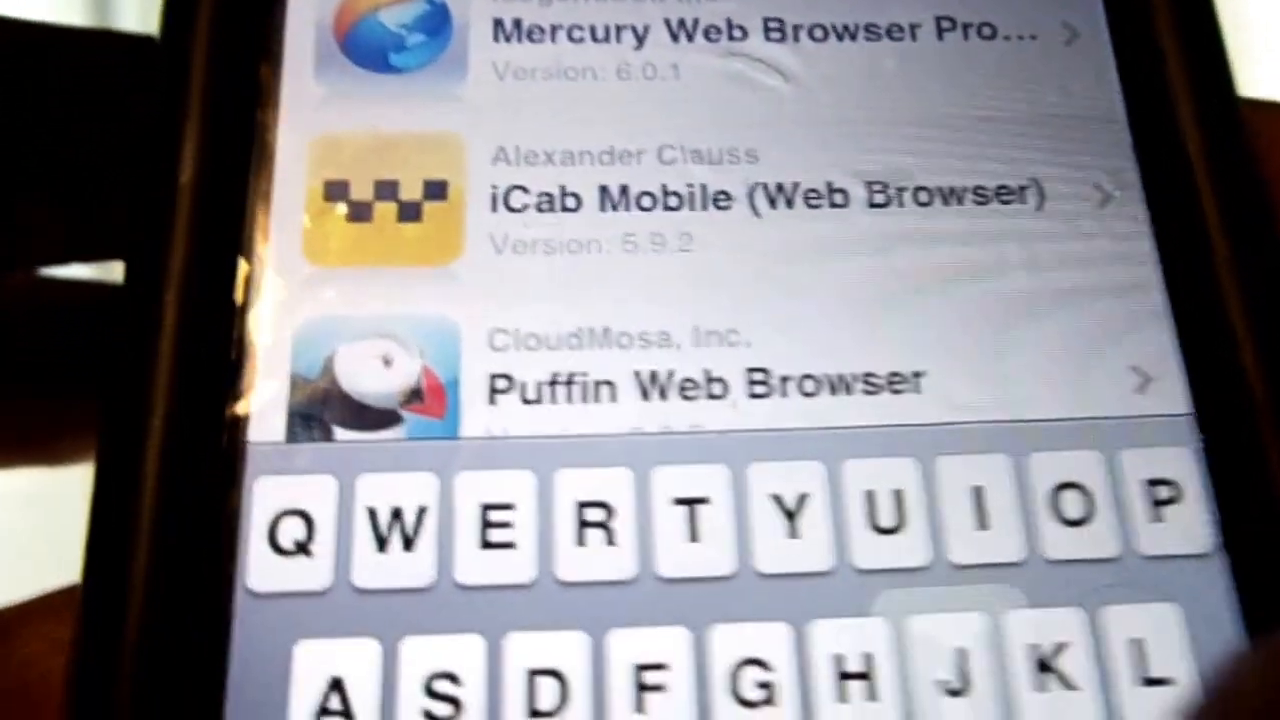
Step: Select the Puffin Web Browser result in the Installous search list
{"action": "left_click", "coordinate": [700, 380]}
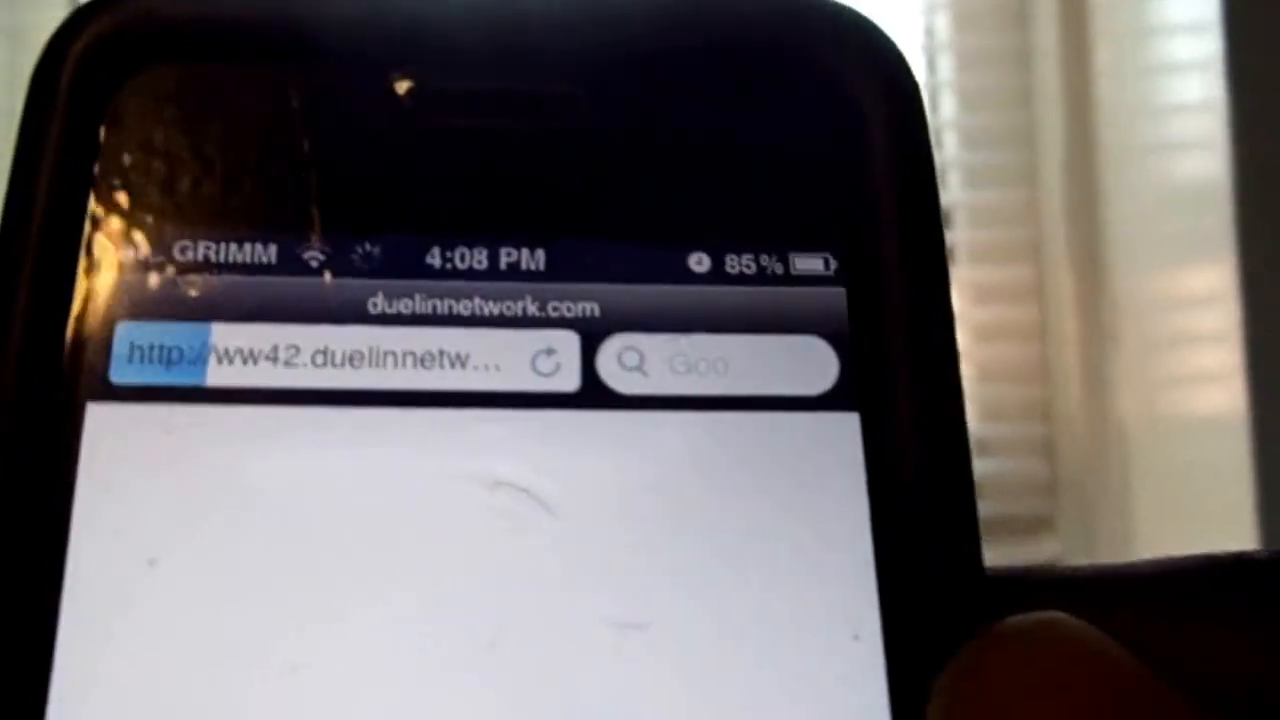
Step: Enter the Dueling Network address in Puffin's address bar
{"action": "left_click", "coordinate": [340, 362]}
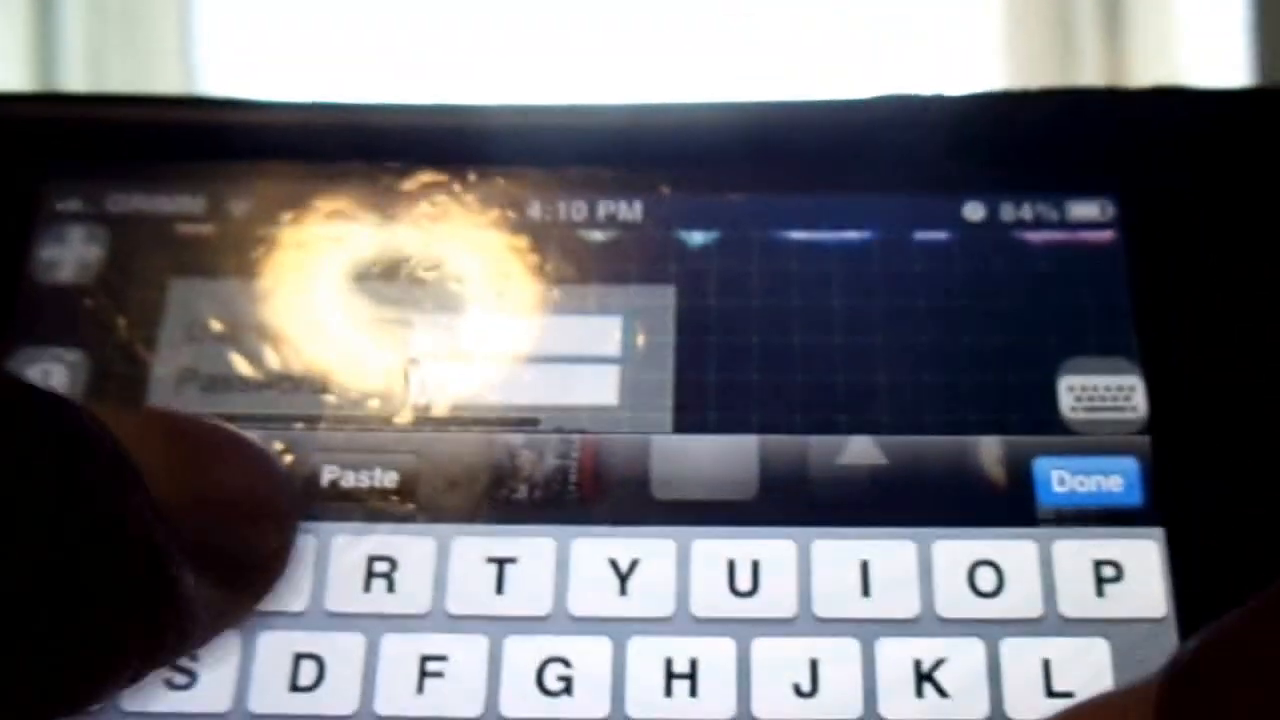
Step: Fill in the Dueling Network username and password fields
{"action": "left_click", "coordinate": [1090, 480]}
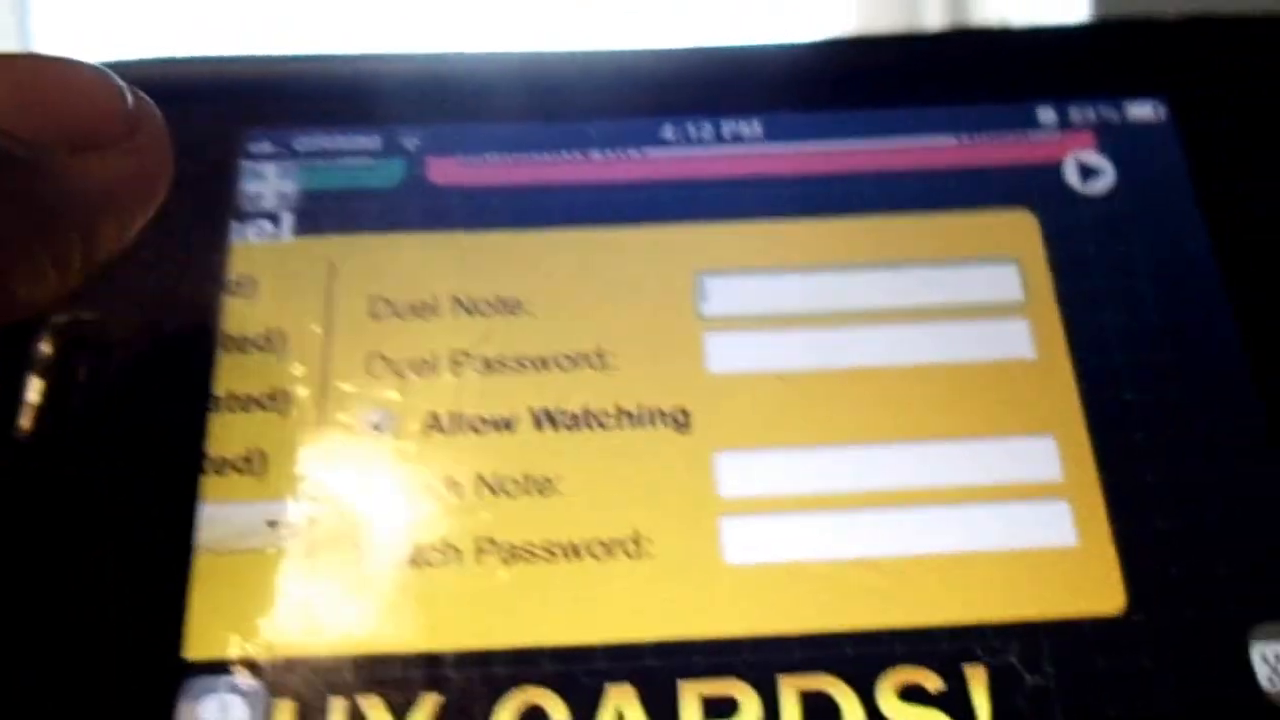
Step: Write a duel note beginning 'please be patien' in the Host Duel form
{"action": "left_click", "coordinate": [870, 290]}
{"action": "type", "text": "please be patien"}
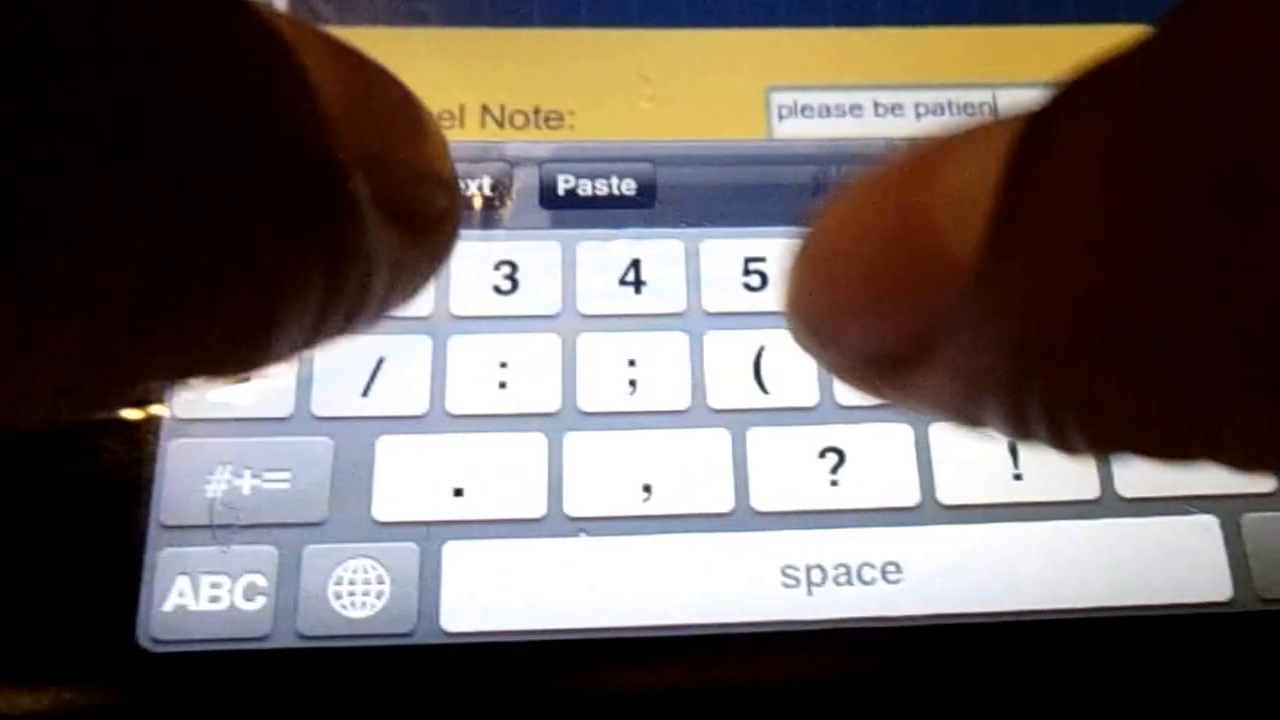
{"action": "left_click", "coordinate": [220, 592]}
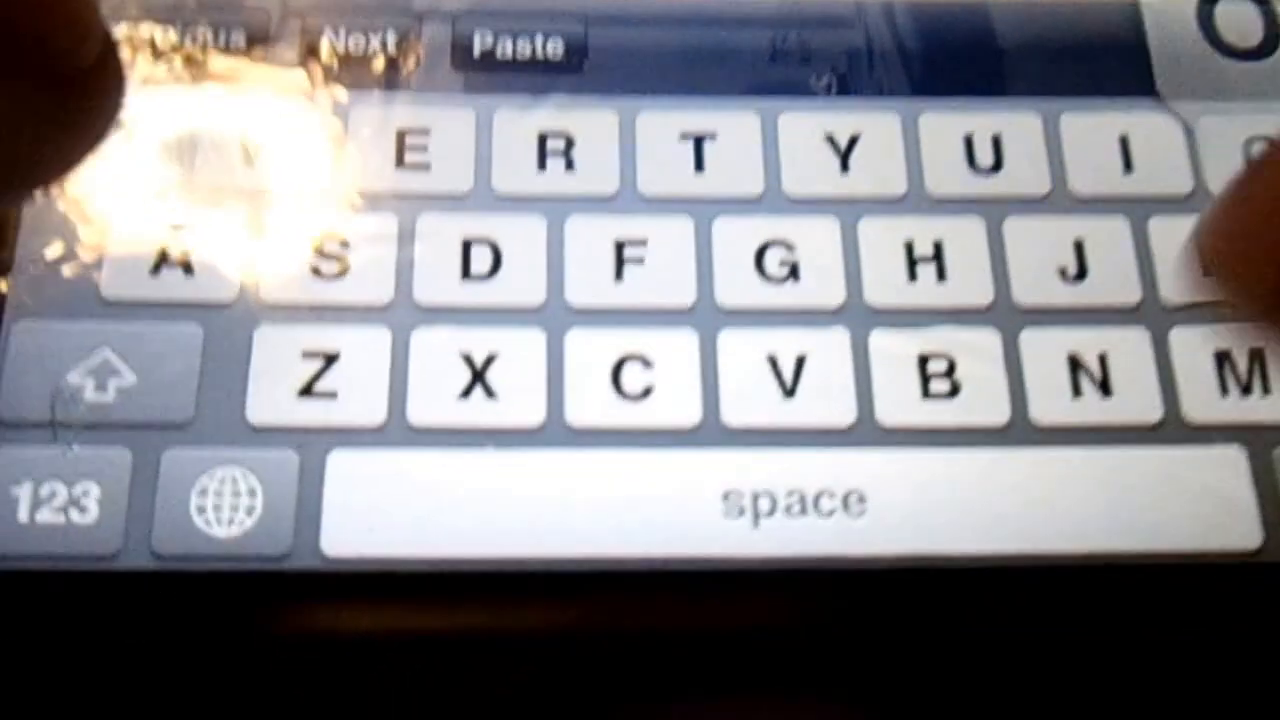